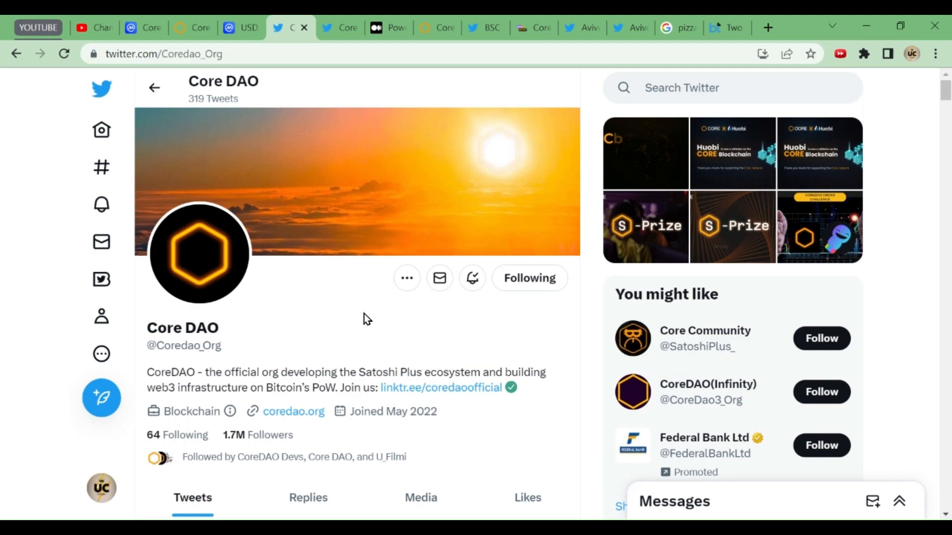
Switch tabs from Core DAO to the BSC News bridge tweet, Avive World, then Pizza Day search.
scroll(down, 3)
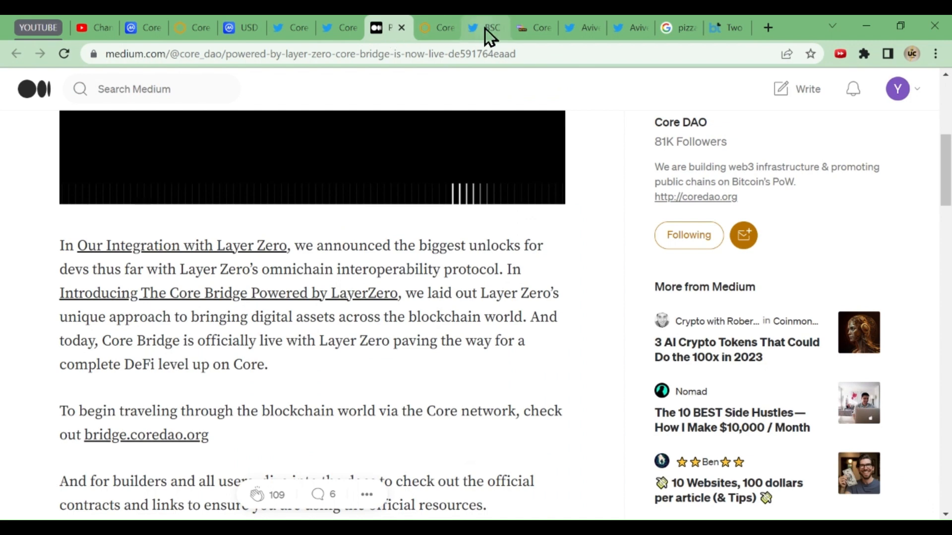
click(479, 27)
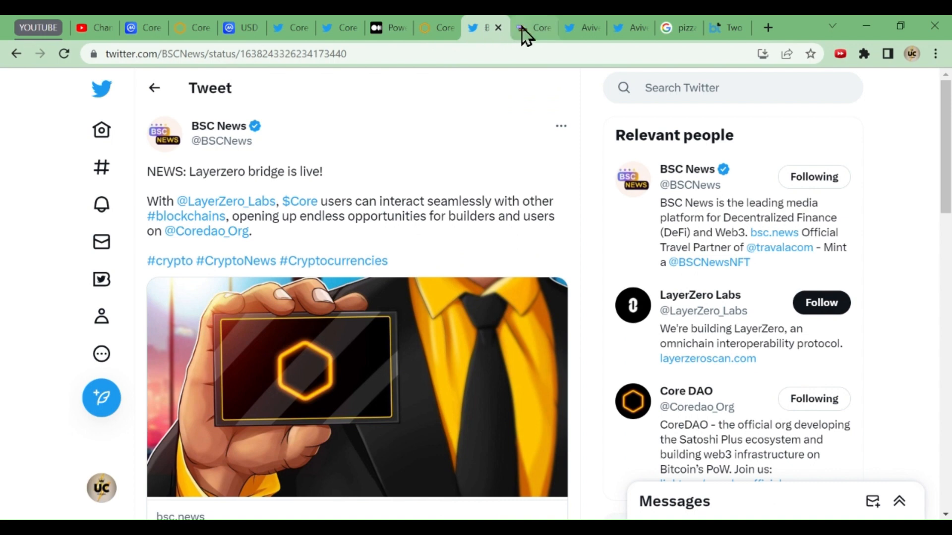
click(580, 27)
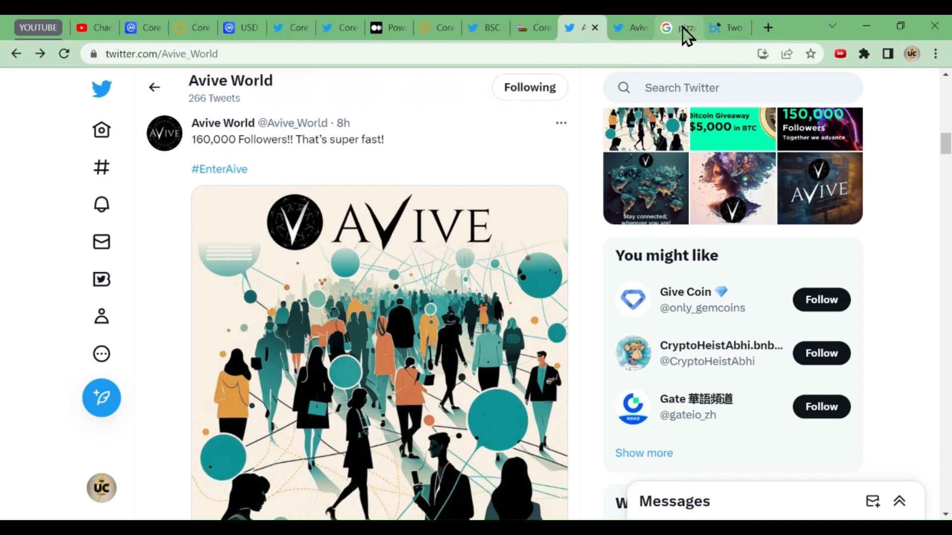
click(683, 27)
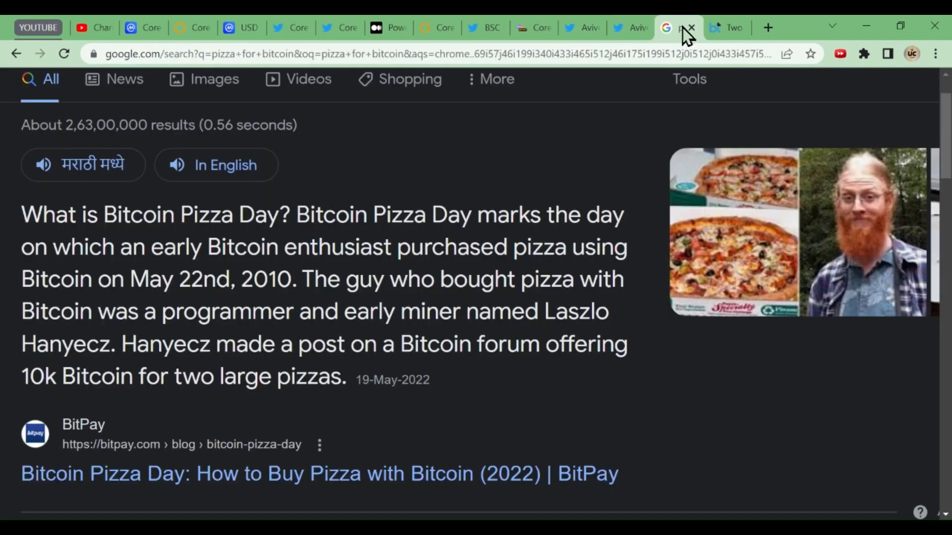
Switch to the Core DAO Twitter tab showing the Core Bridge launch tweets.
click(287, 28)
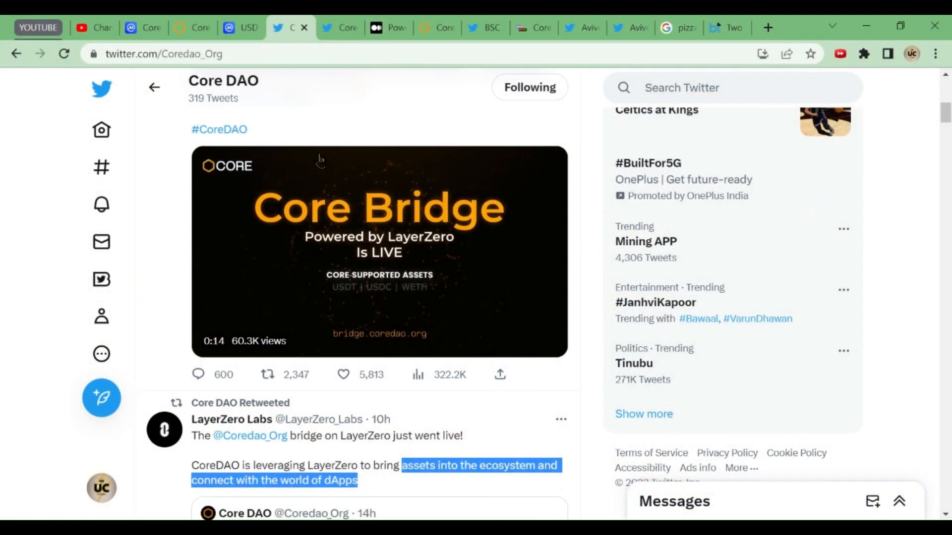
scroll(down, 3)
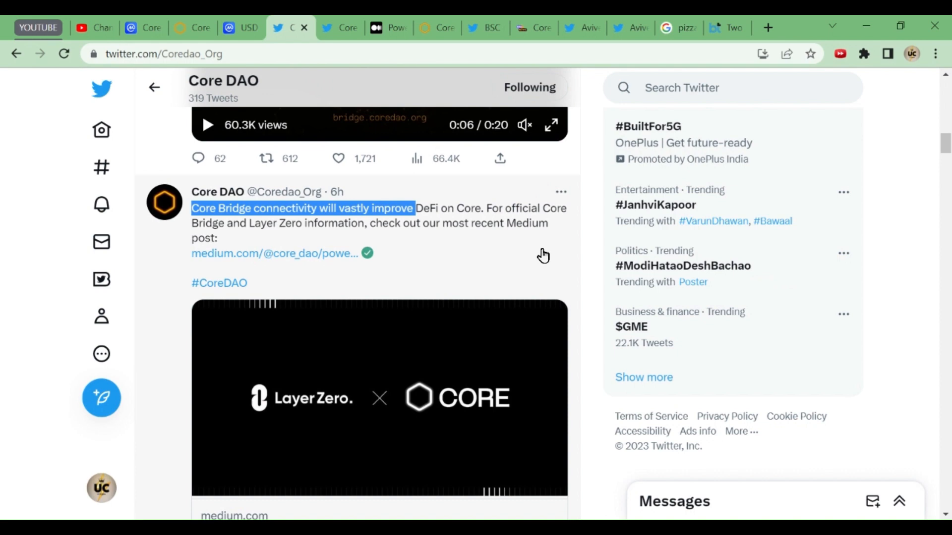
scroll(down, 3)
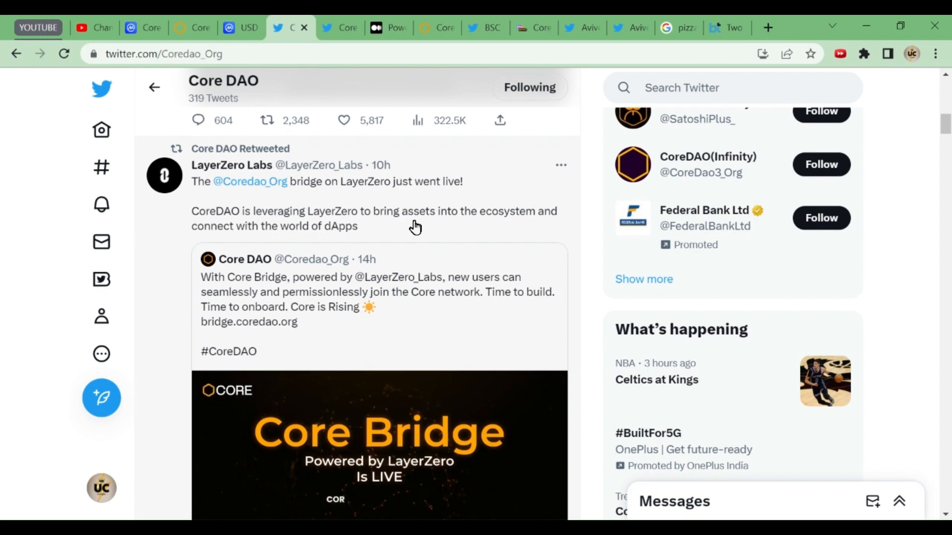
scroll(down, 3)
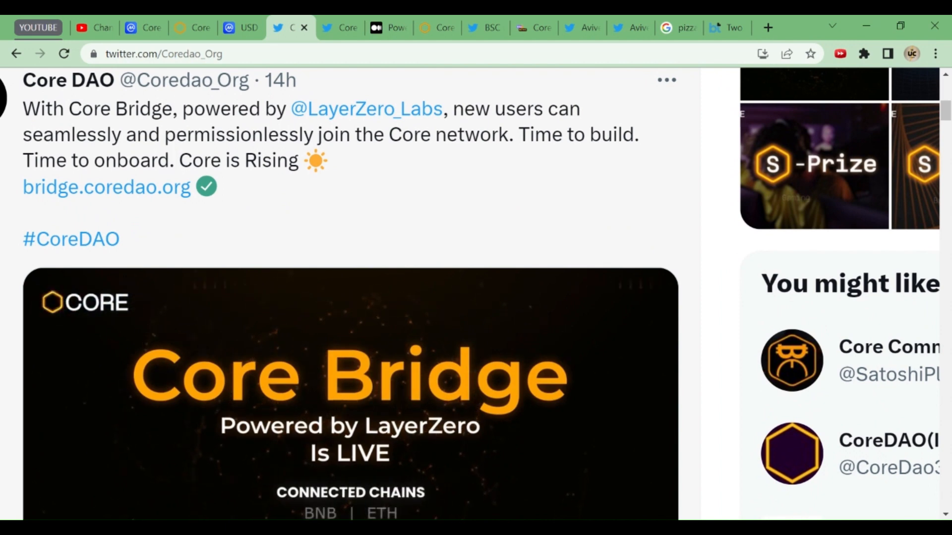
scroll(down, 3)
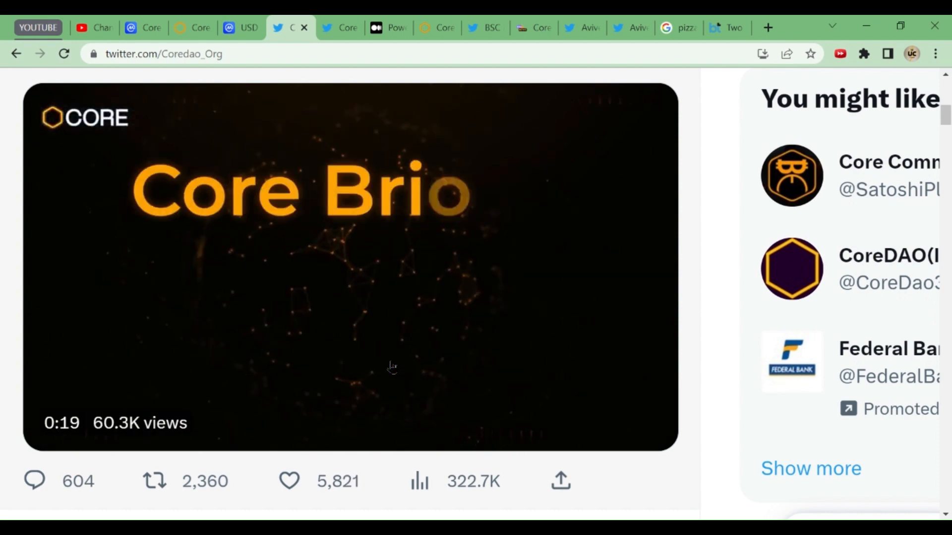
click(391, 370)
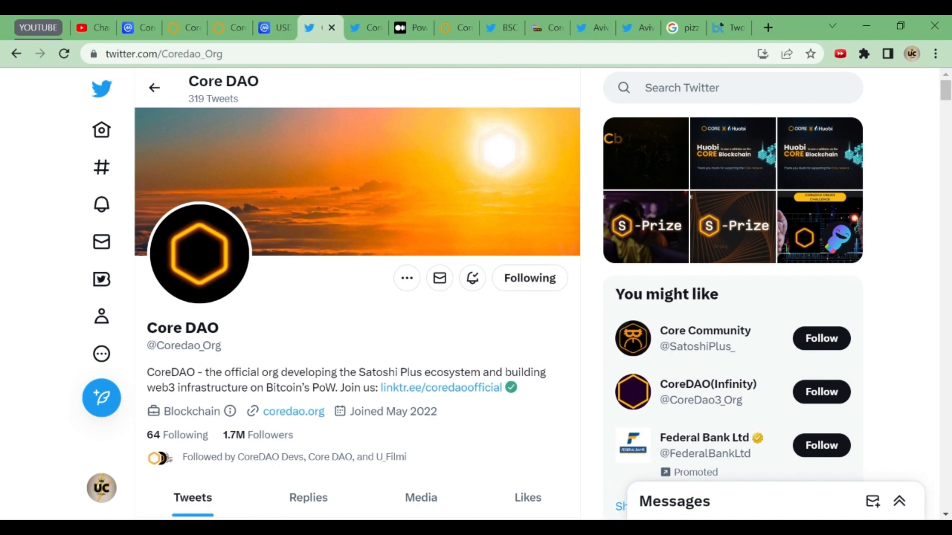
mouse_move(506, 91)
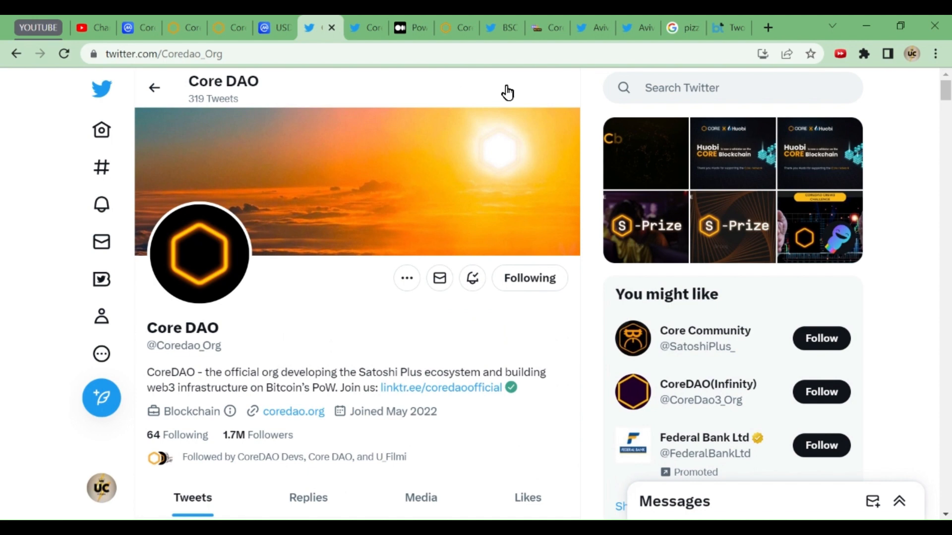
Switch to the tab with Google's Bitcoin Pizza Day results.
click(682, 27)
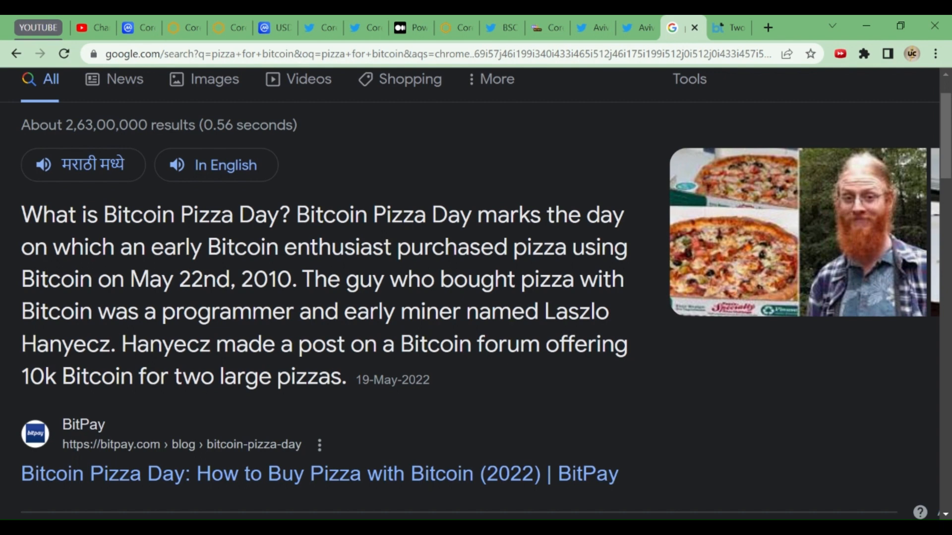
Switch to the Business Today article on twelve years of Bitcoin Pizza Day.
click(722, 27)
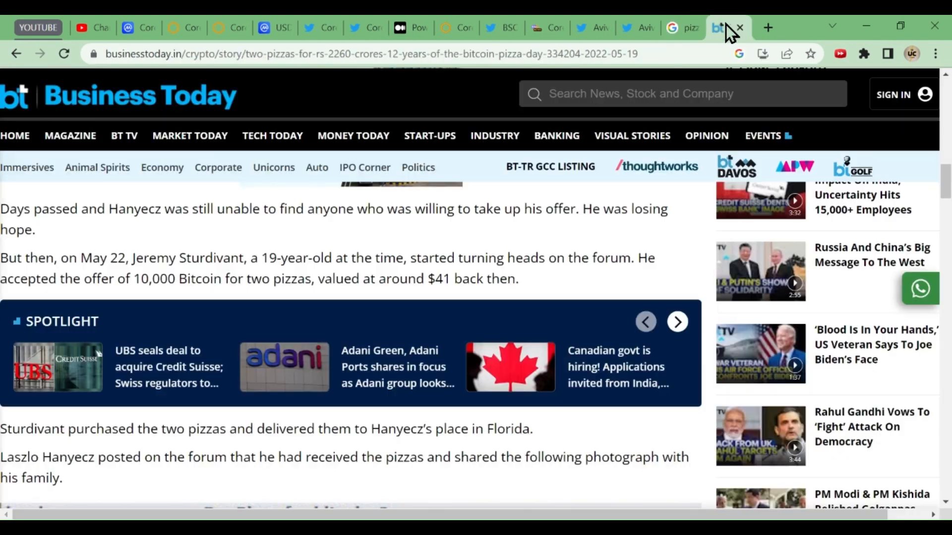
Scroll the pizza article, then open the BSC News Core DAO–LayerZero partnership article.
scroll(down, 3)
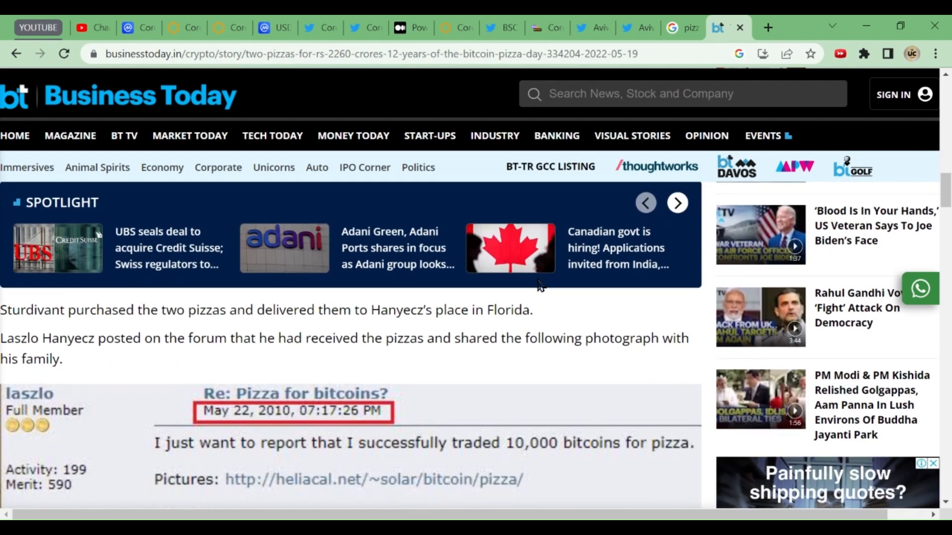
click(544, 28)
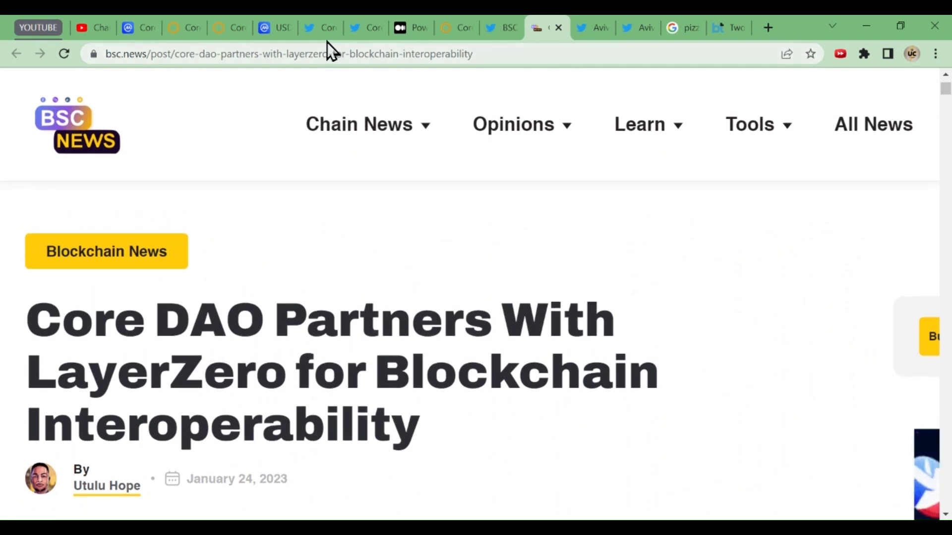
Switch to the Core DAO Twitter profile with 1.7M followers.
click(318, 27)
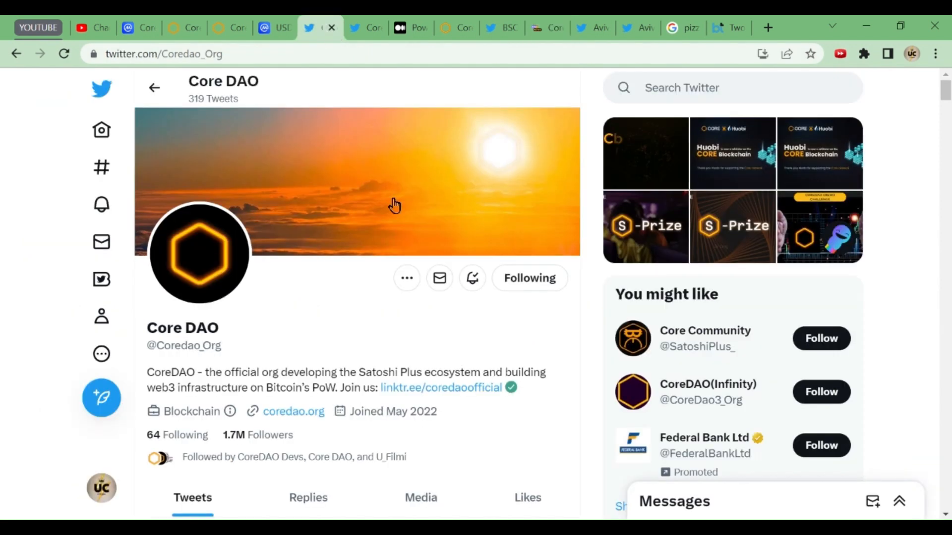
mouse_move(428, 240)
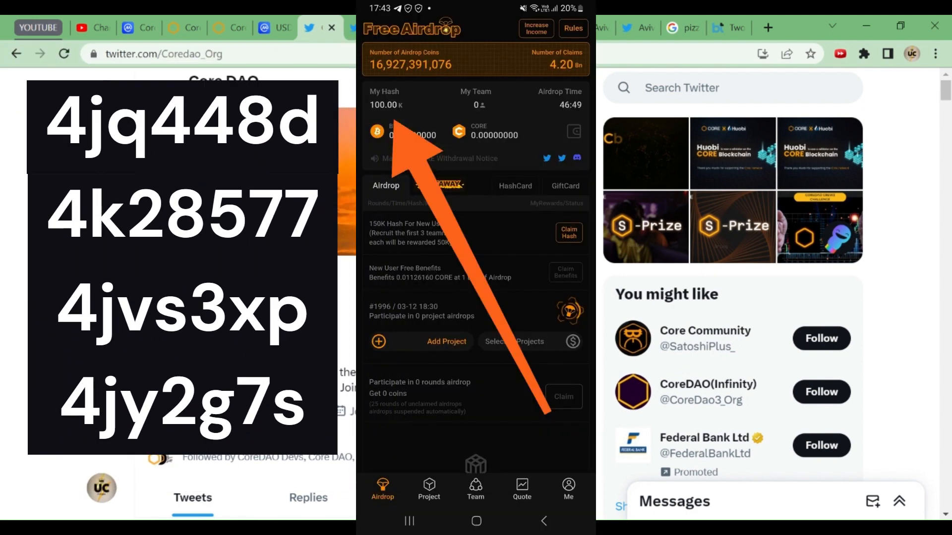
scroll(down, 3)
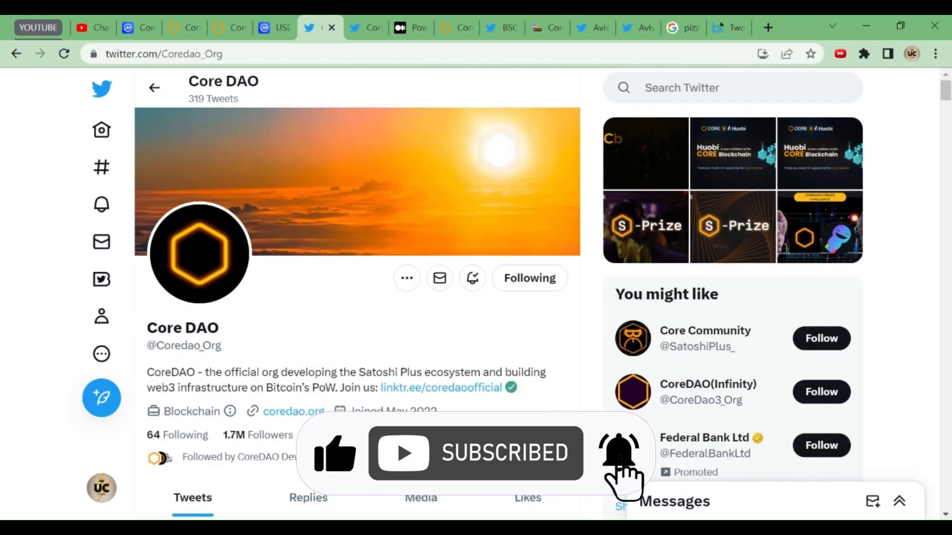
Switch to the Avive World profile tab and scroll its feed slightly.
click(586, 28)
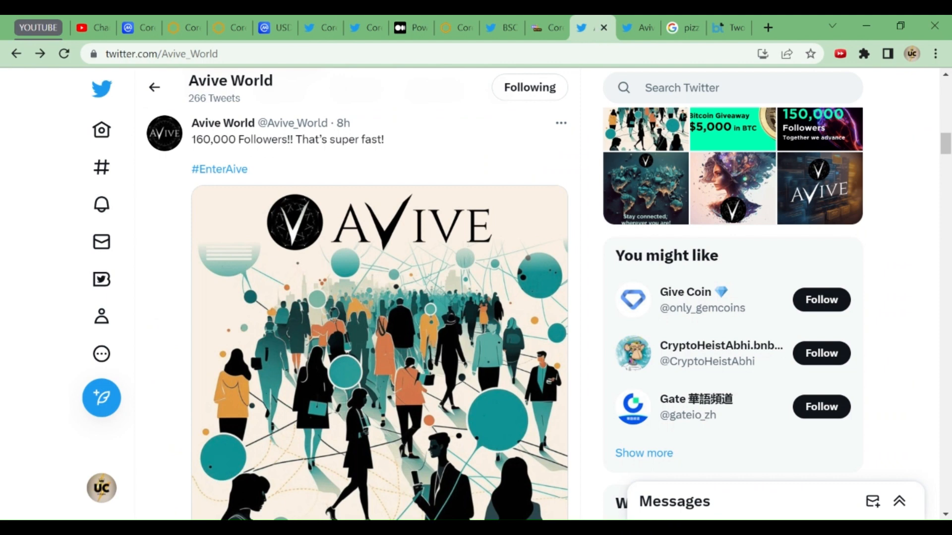
mouse_move(225, 173)
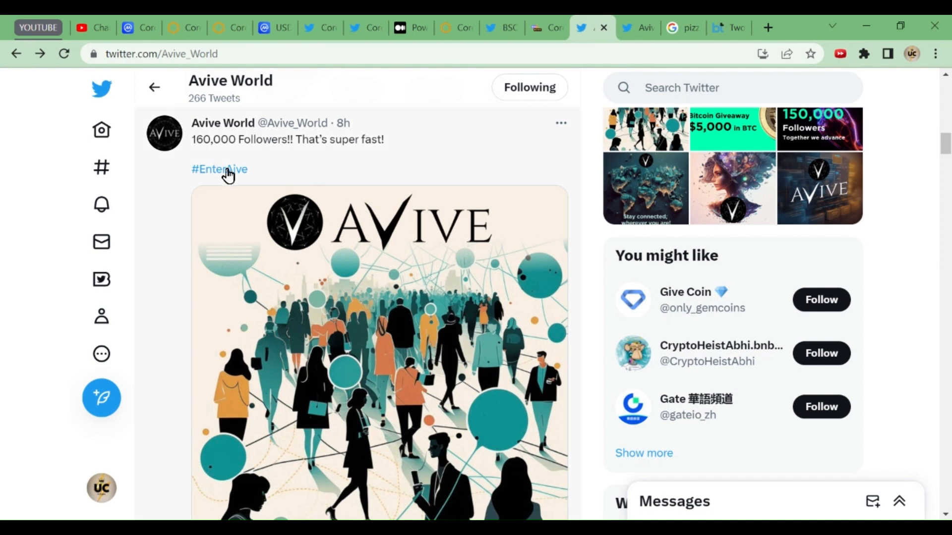
scroll(down, 3)
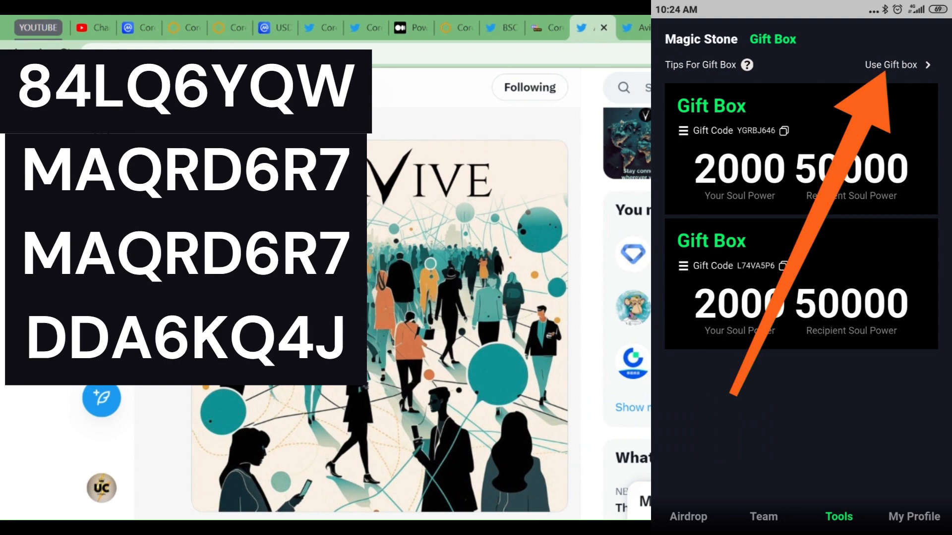
Switch to the Avive World tweet urging people to join #Avive.
click(890, 65)
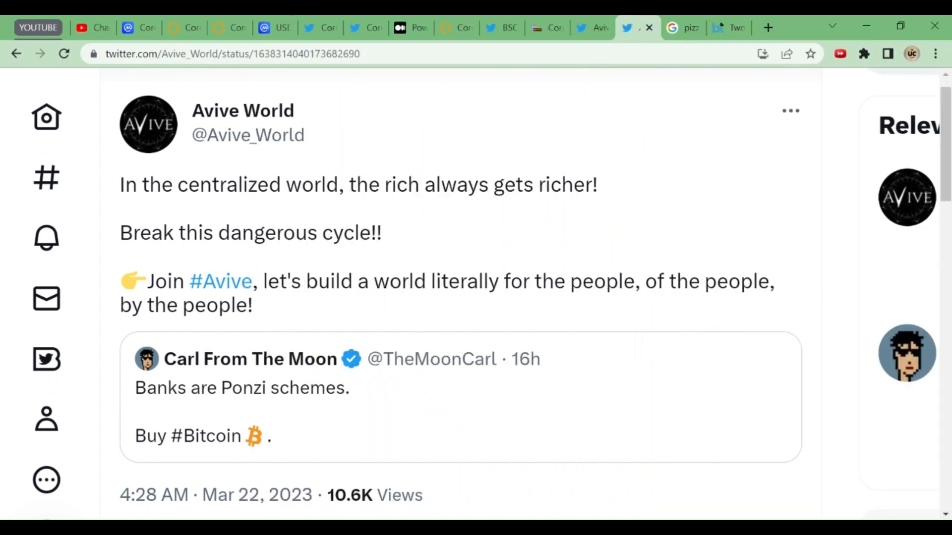
mouse_move(397, 408)
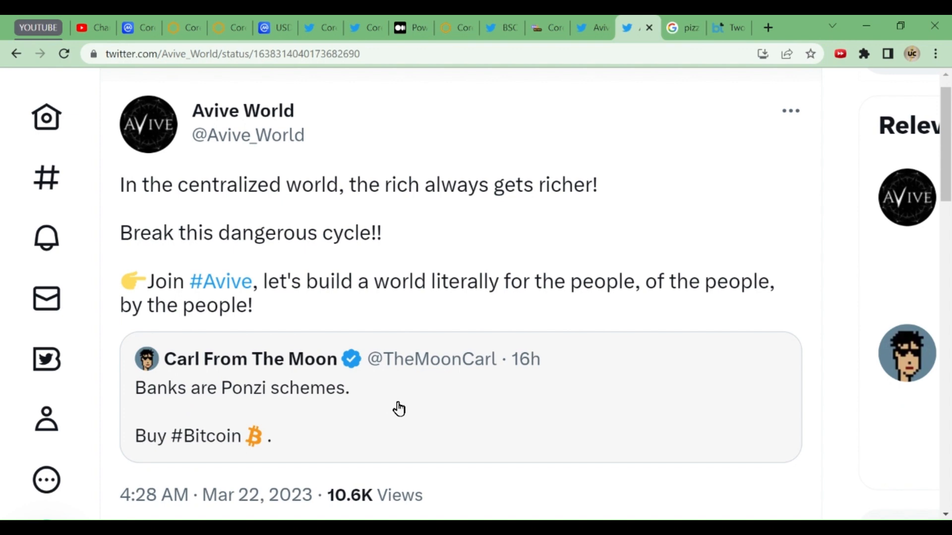